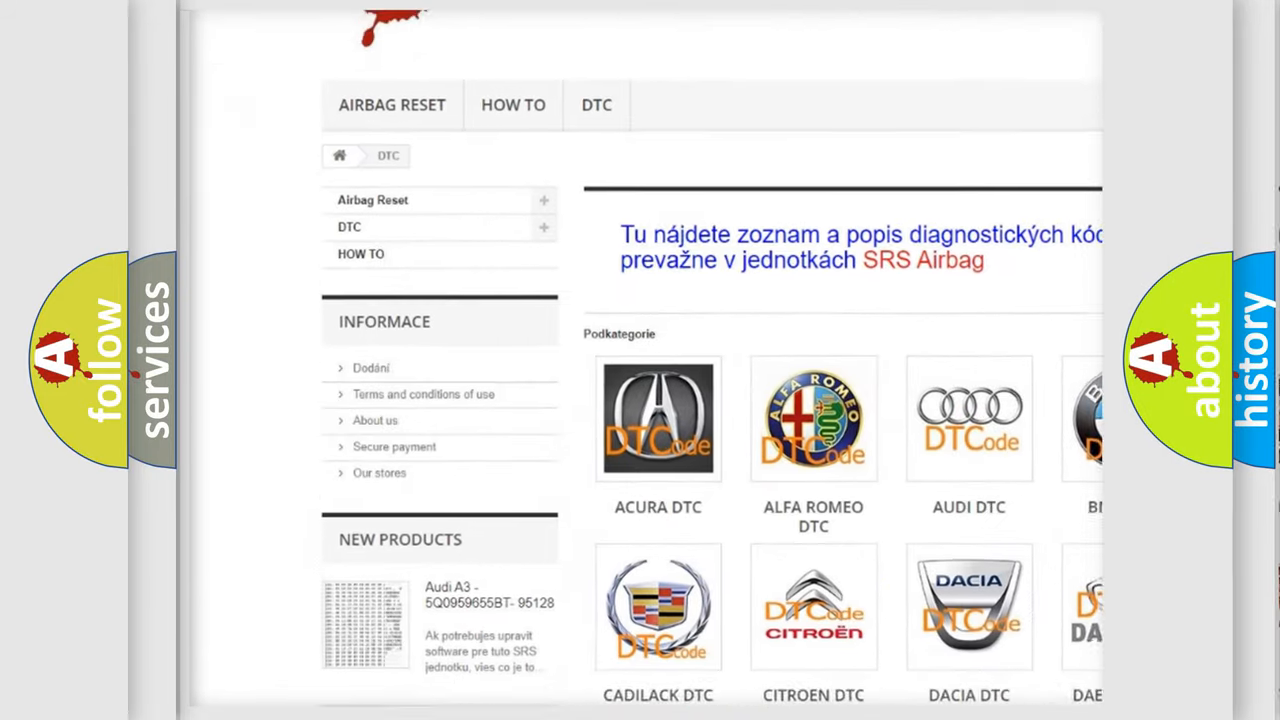
{"action": "scroll", "scroll_direction": "down", "scroll_amount": 3}
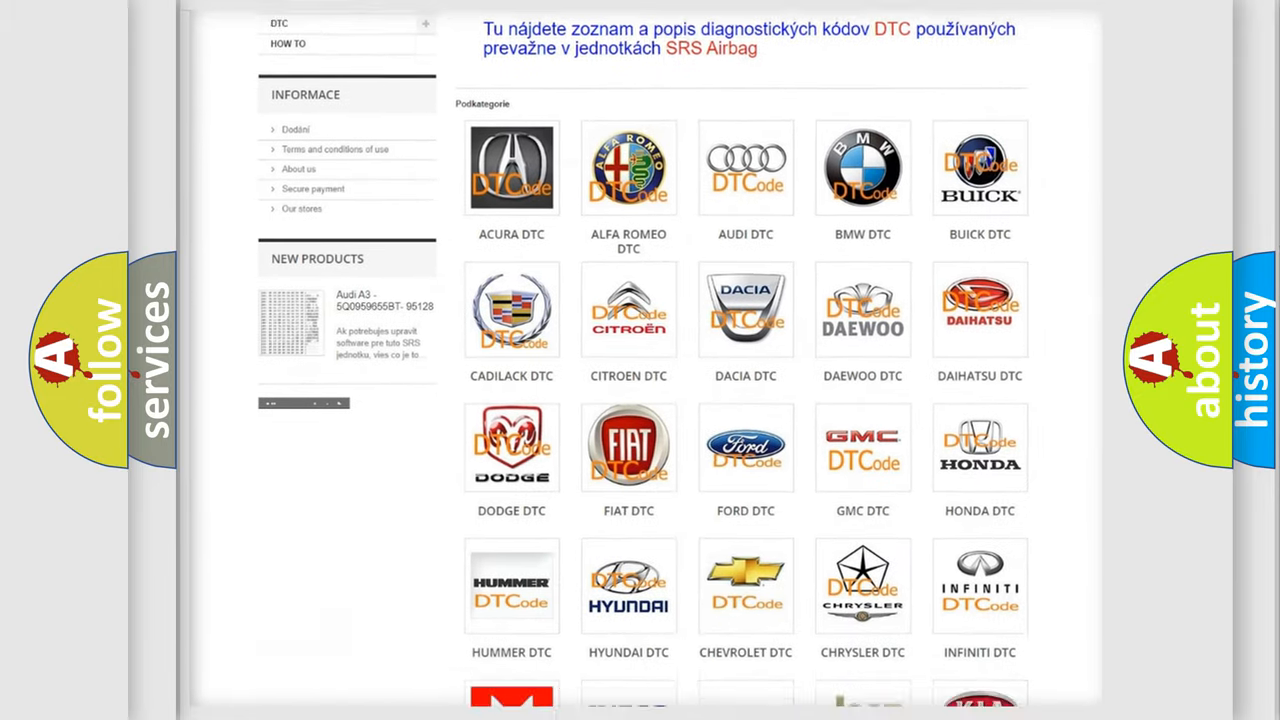
{"action": "scroll", "scroll_direction": "down", "scroll_amount": 3}
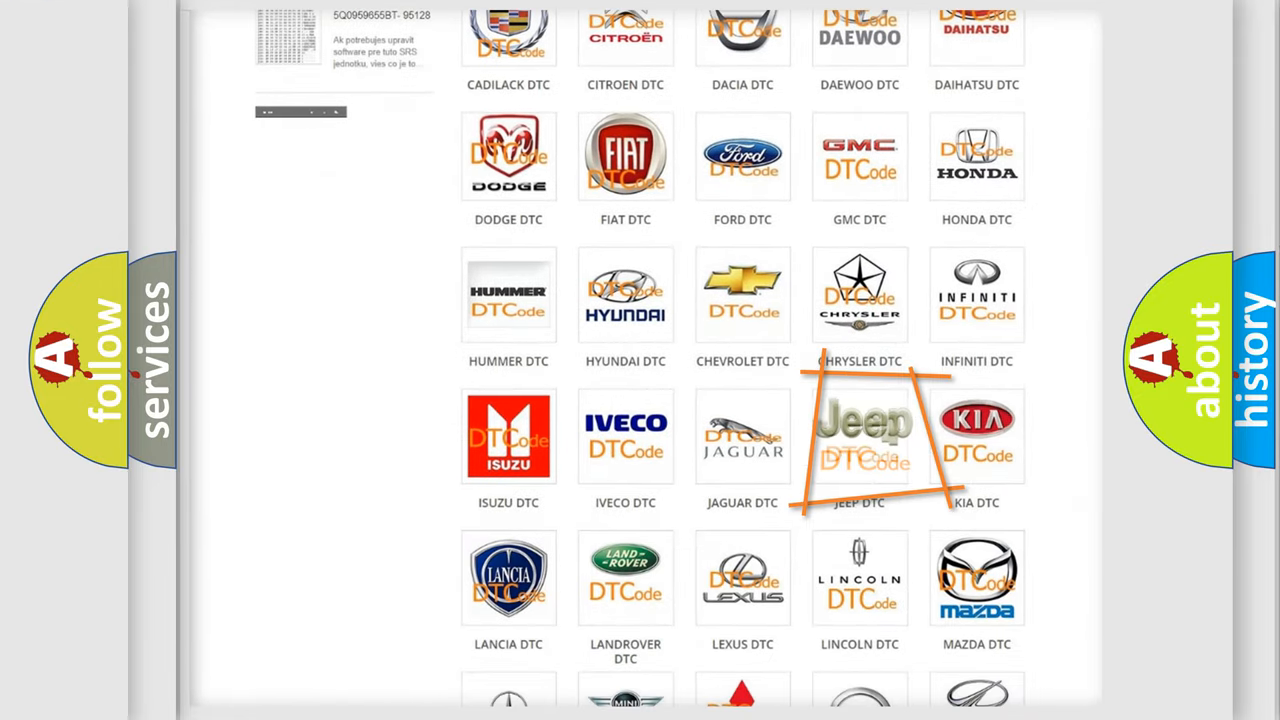